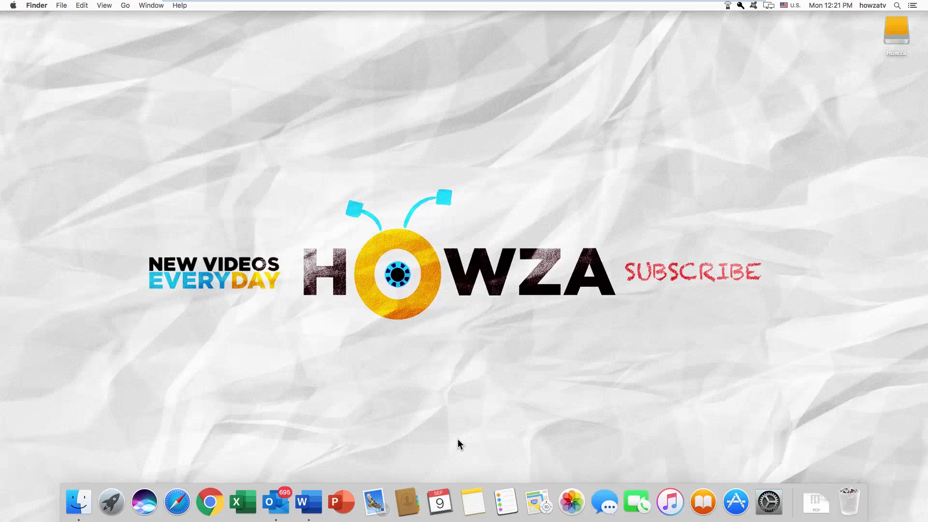
pyautogui.moveTo(325, 476)
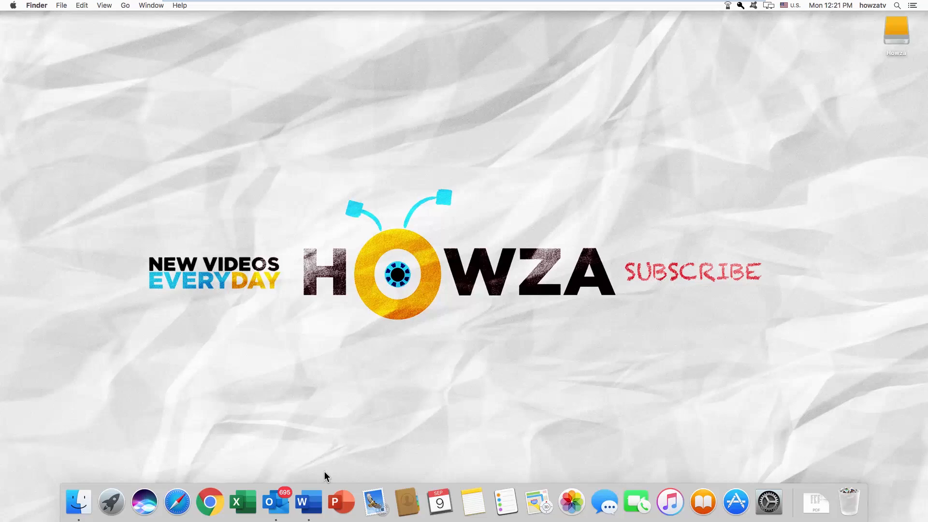
# Launch Outlook from the Dock and show the New Items choices.
pyautogui.click(276, 501)
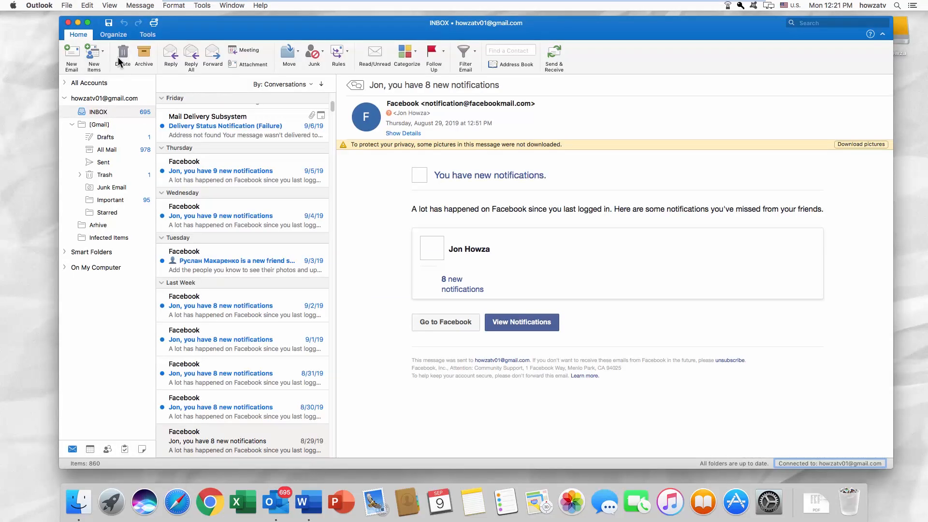
pyautogui.click(93, 56)
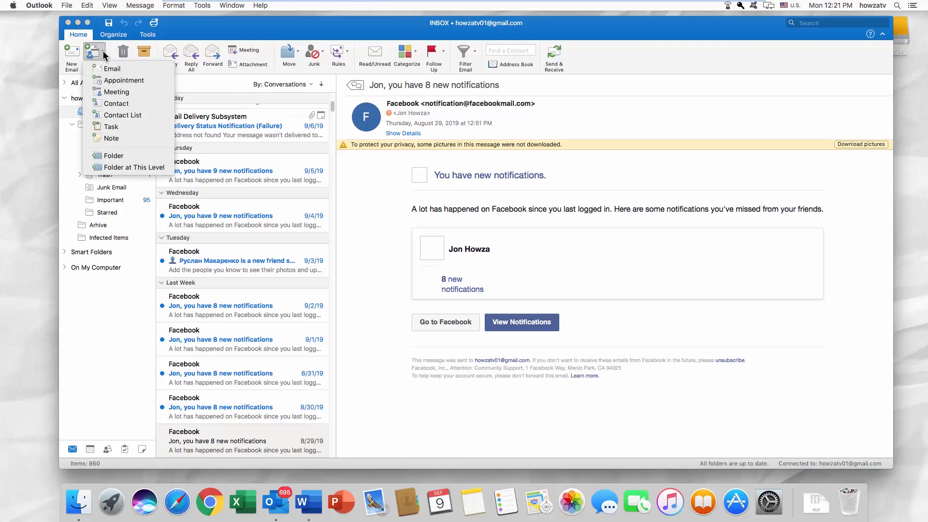
# Create a meeting with subject 'Boss Birthday', location 'In the Office', dated 9/11/2019 to 9/12/2019.
pyautogui.click(116, 93)
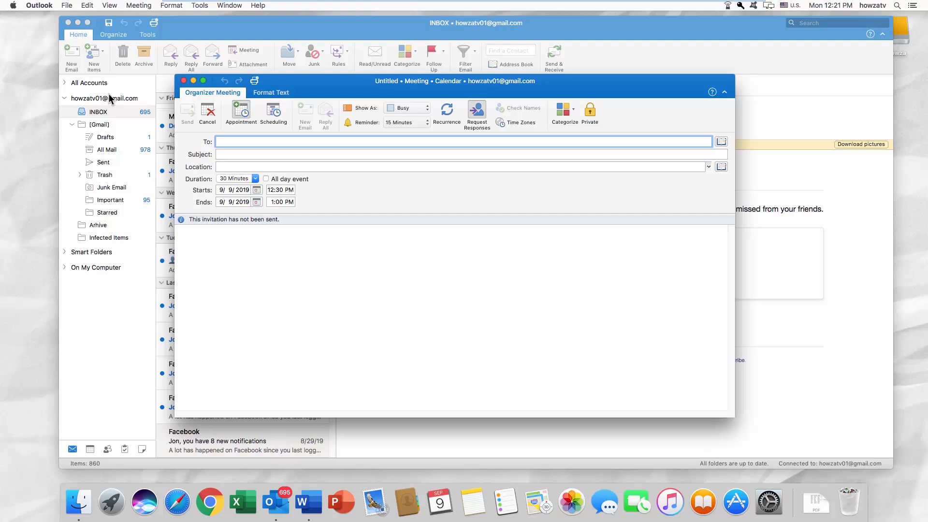
pyautogui.write('Boss Birthda')
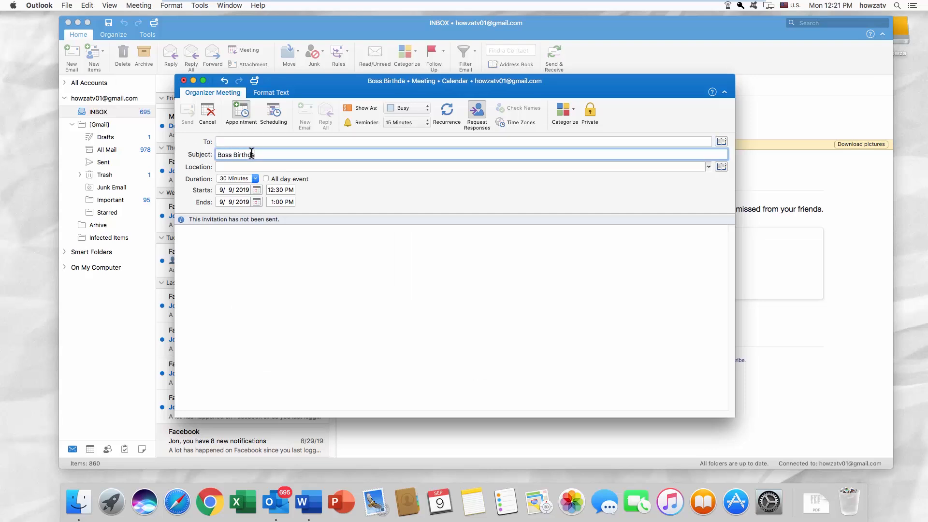
pyautogui.write('In the')
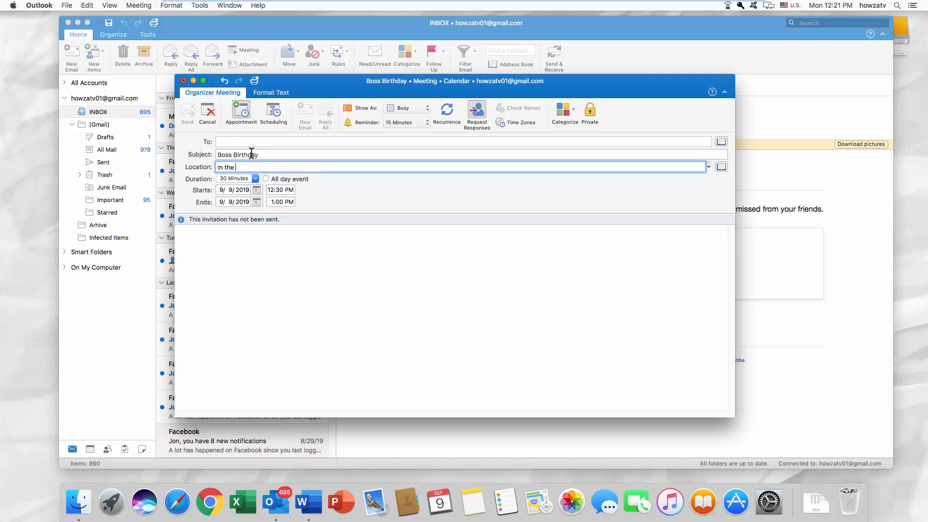
pyautogui.click(256, 191)
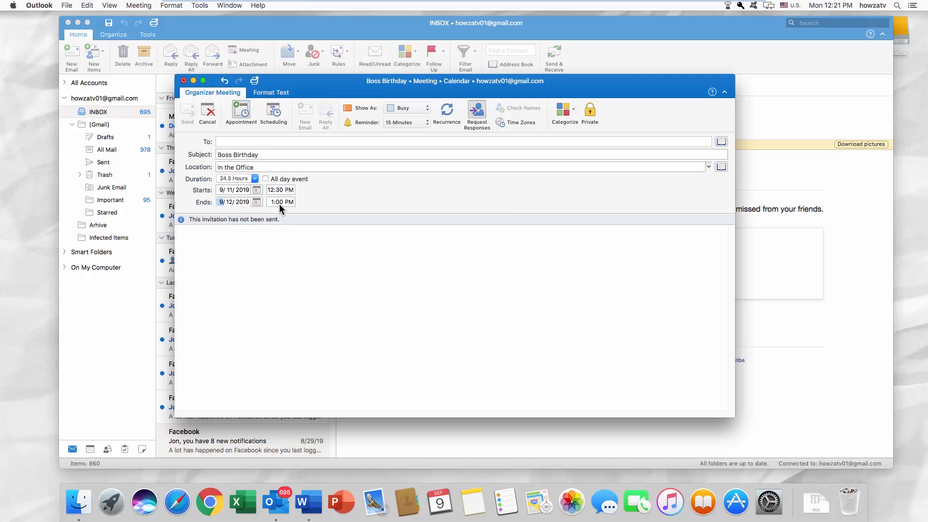
pyautogui.moveTo(266, 184)
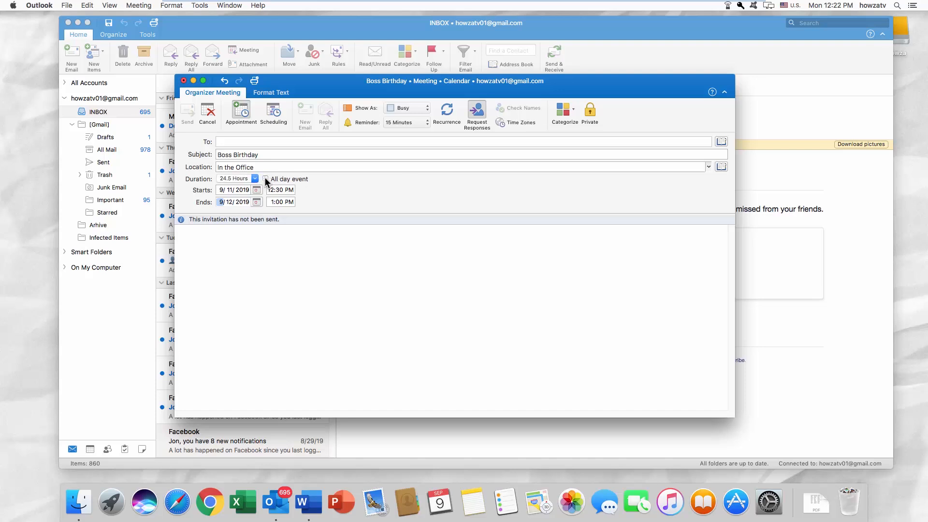
pyautogui.moveTo(272, 112)
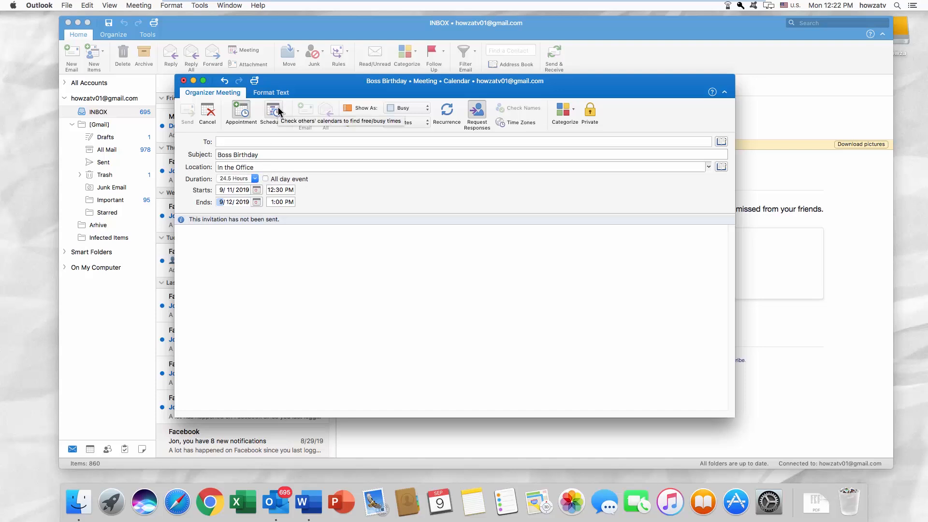
# Make the meeting recur weekly on Tuesday, Friday and Sunday until 3/11/20.
pyautogui.click(241, 112)
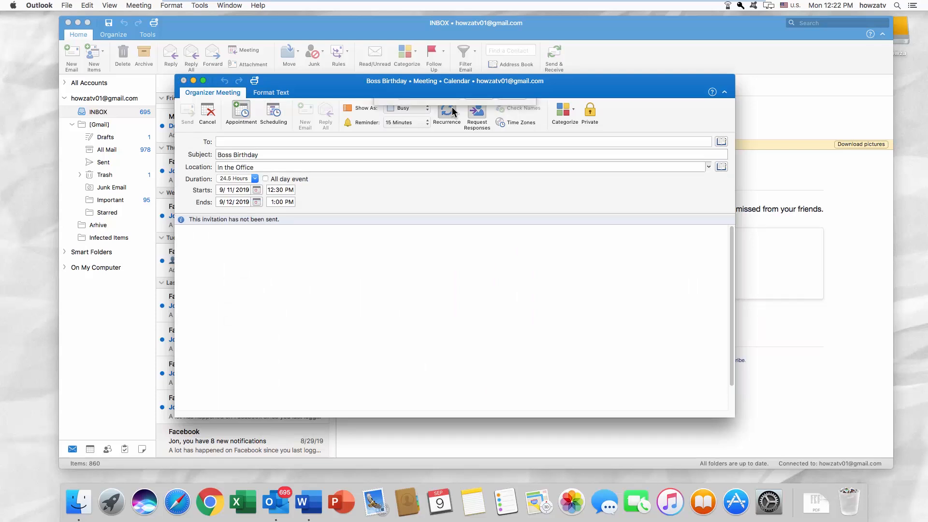
pyautogui.click(446, 112)
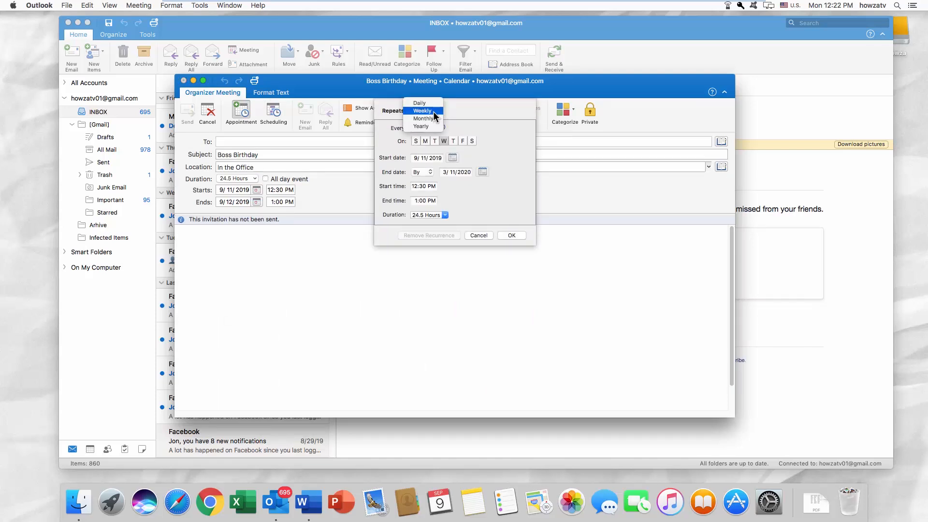
pyautogui.click(422, 110)
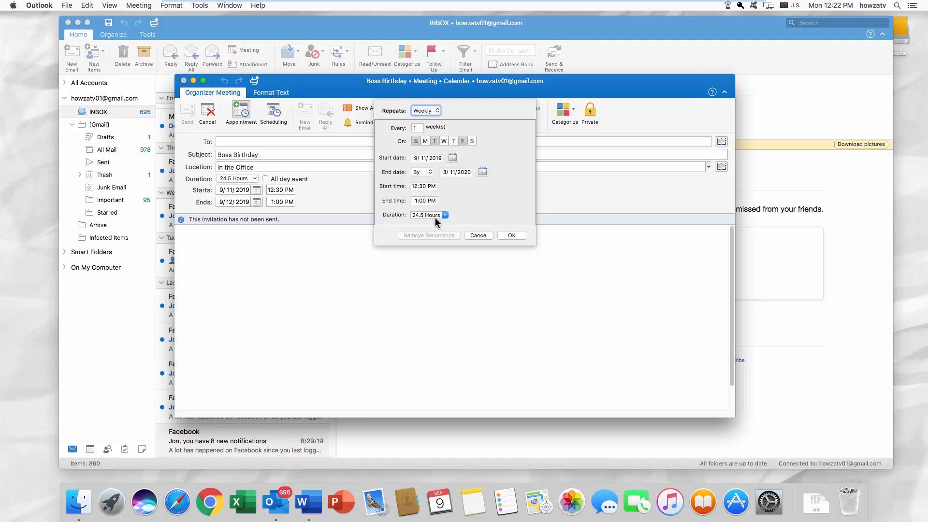
pyautogui.click(510, 235)
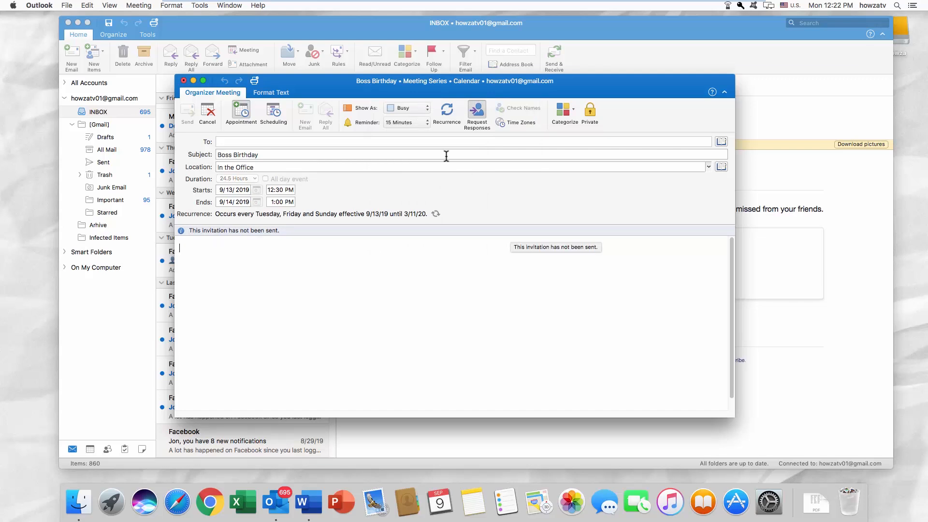
# Set a 45-minute reminder and begin entering a recipient ('ch') in To.
pyautogui.click(406, 122)
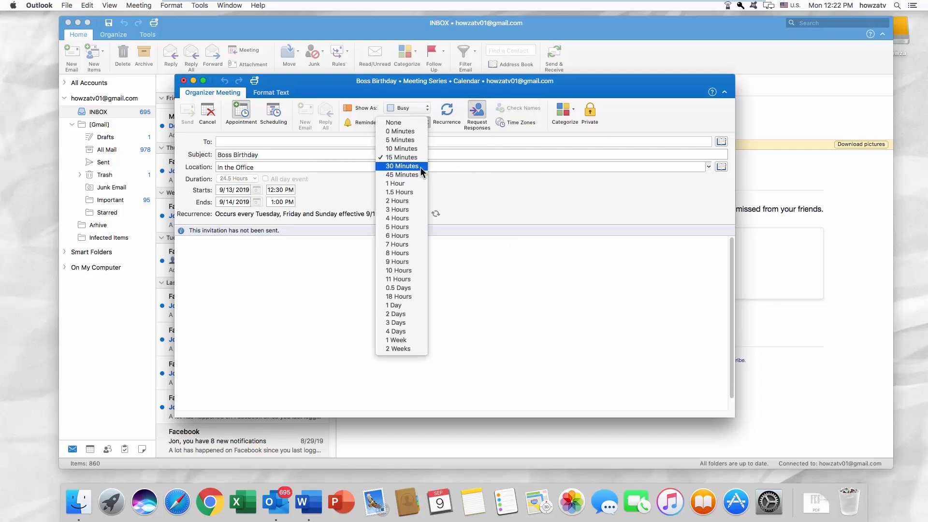
pyautogui.click(402, 175)
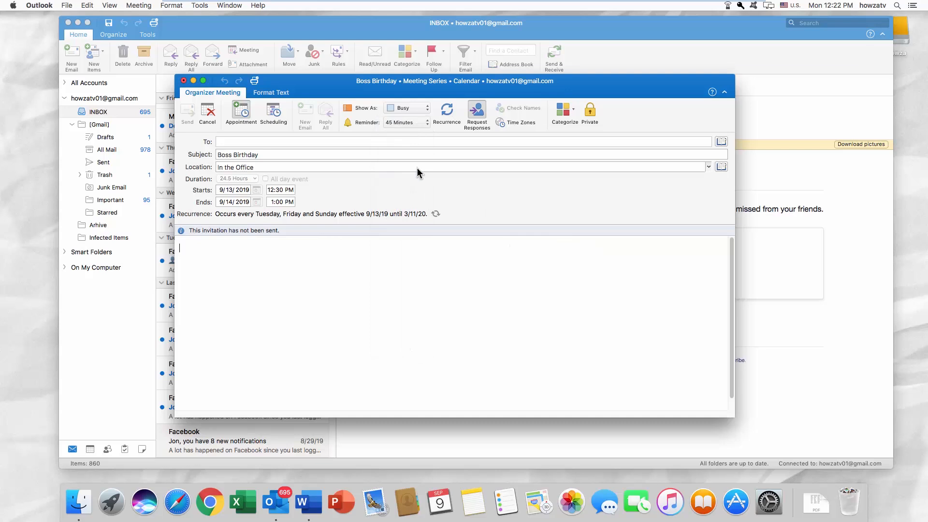
pyautogui.write('ch')
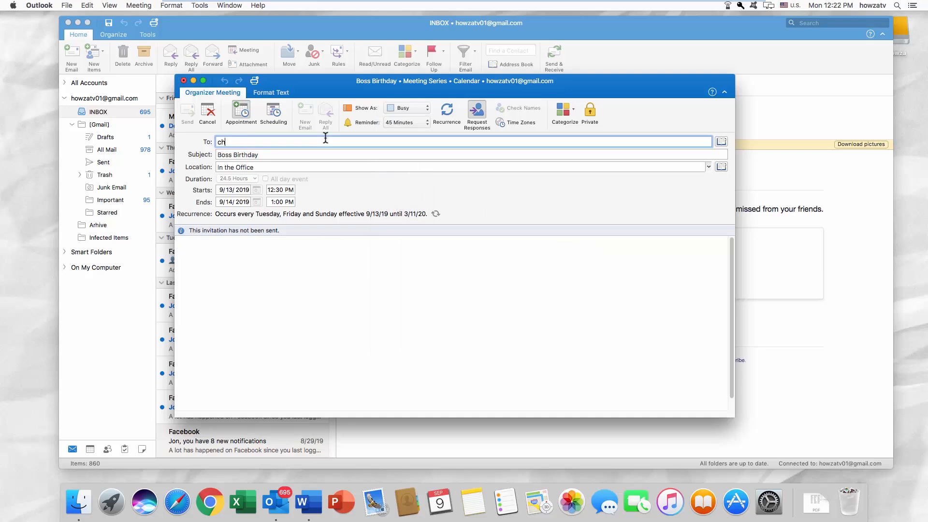